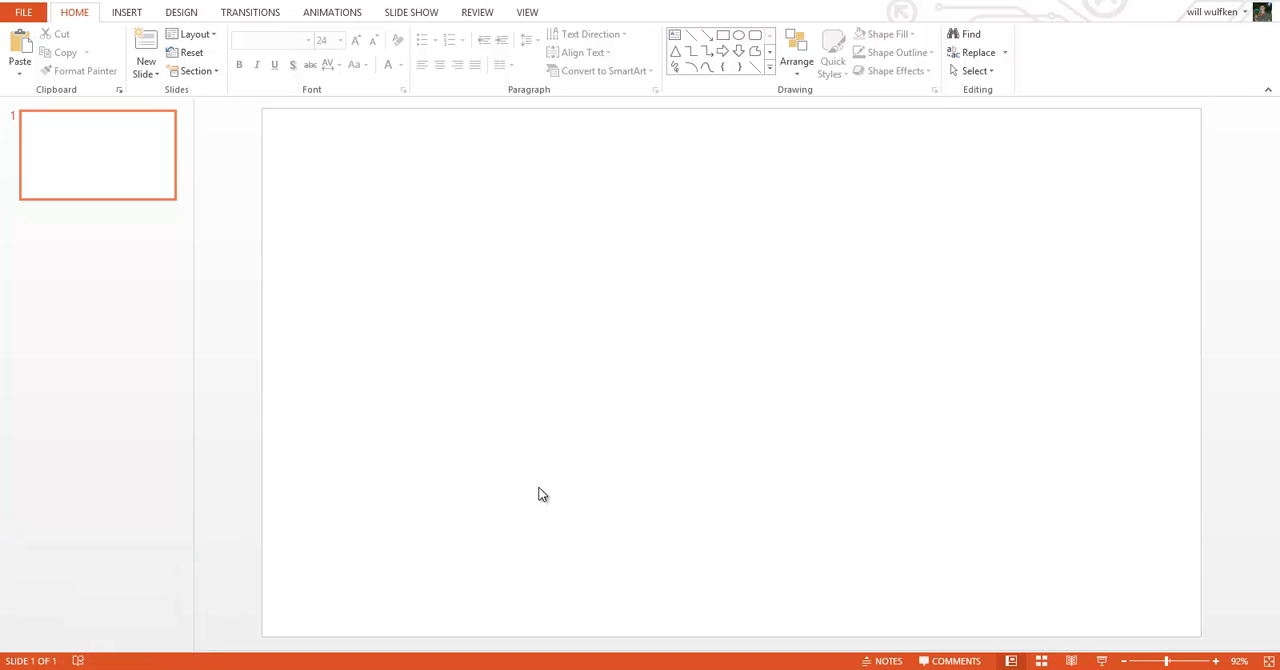
mouse_move(528, 430)
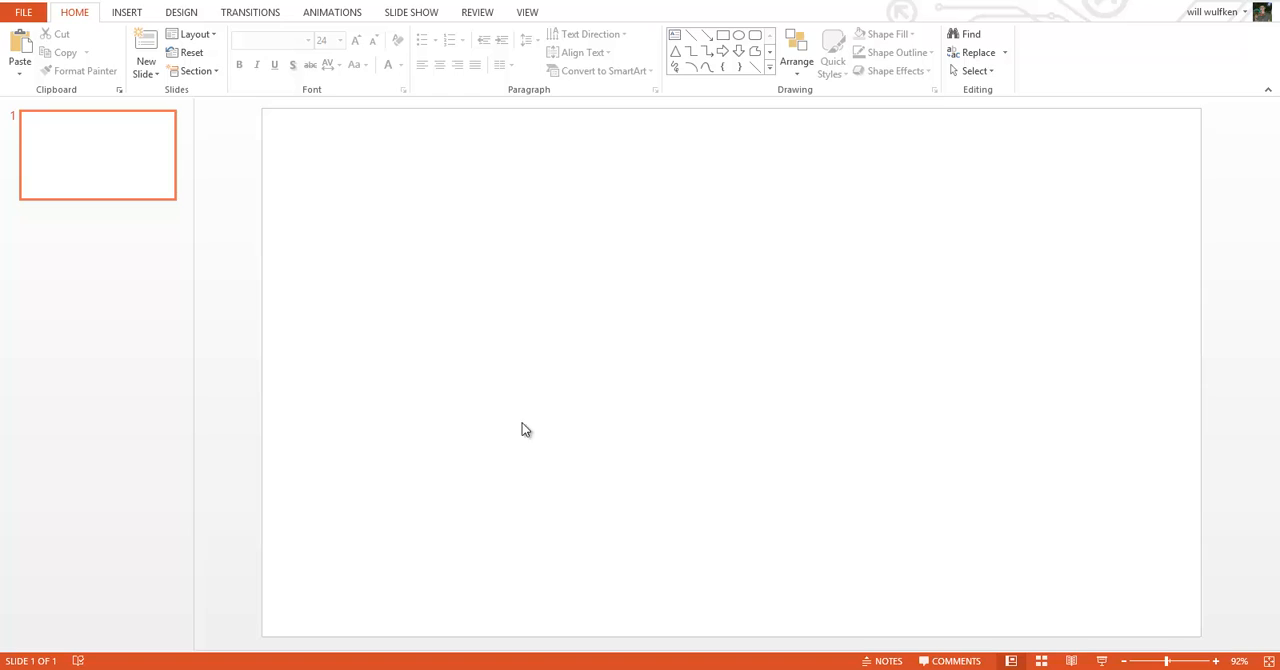
mouse_move(100, 662)
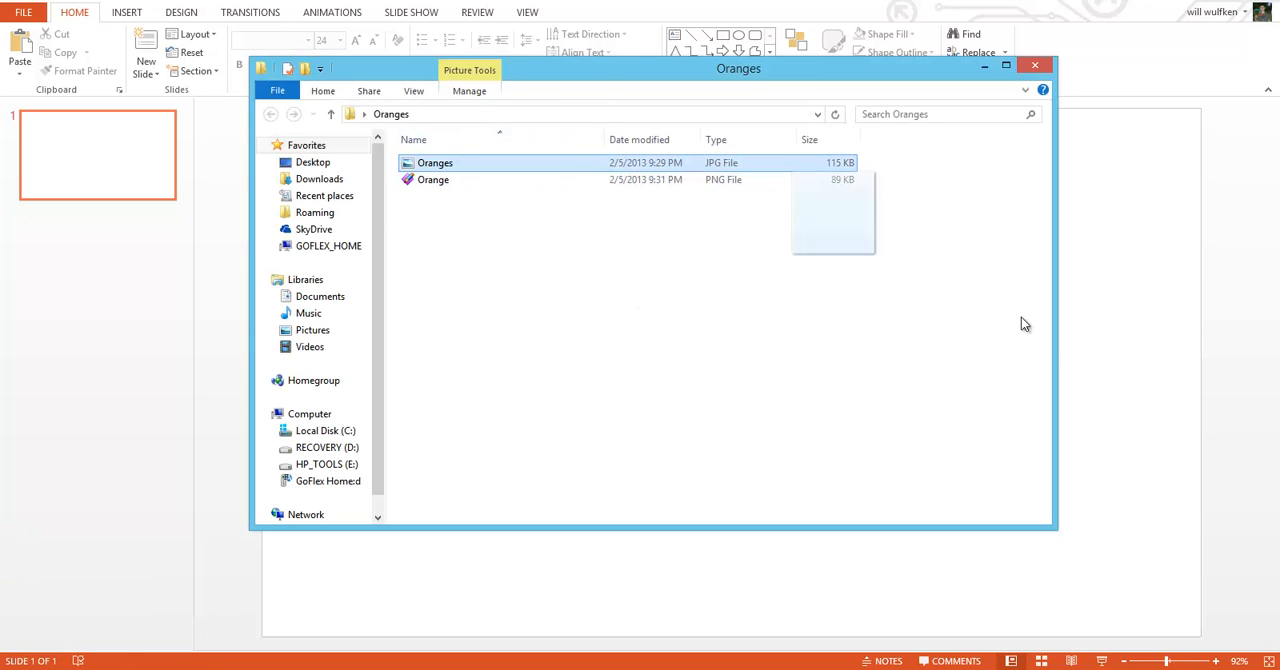
- Insert the Oranges JPG onto the slide and select the picture
double_click(436, 162)
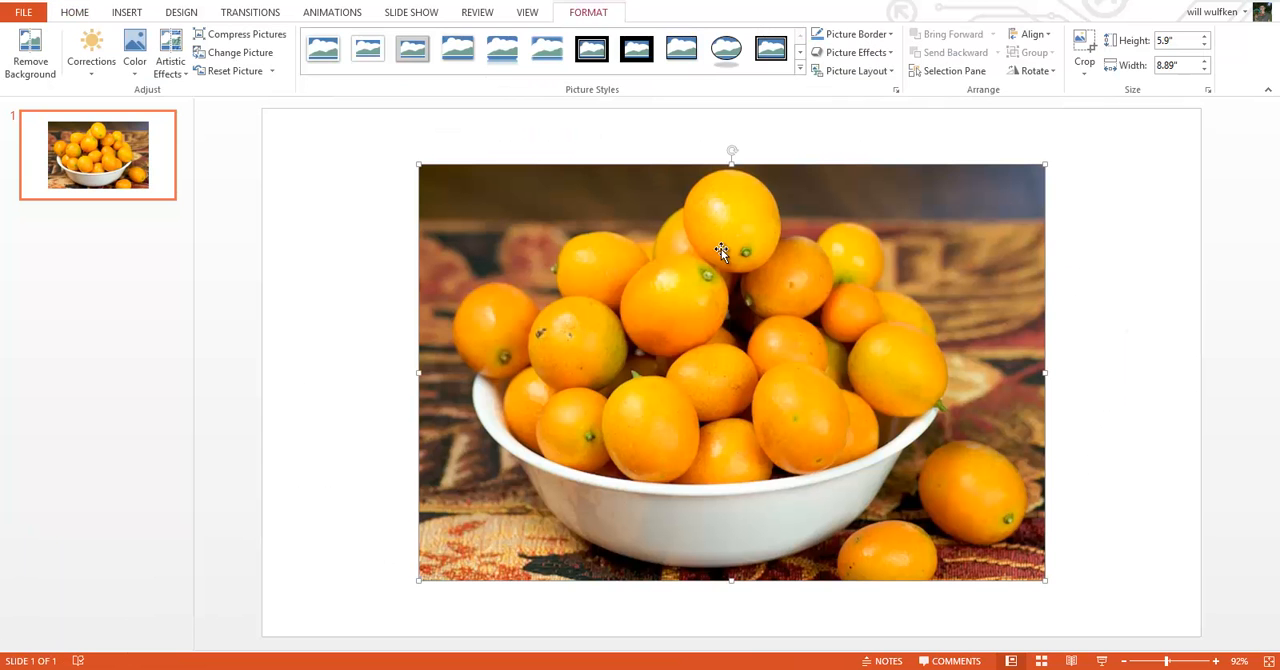
click(896, 346)
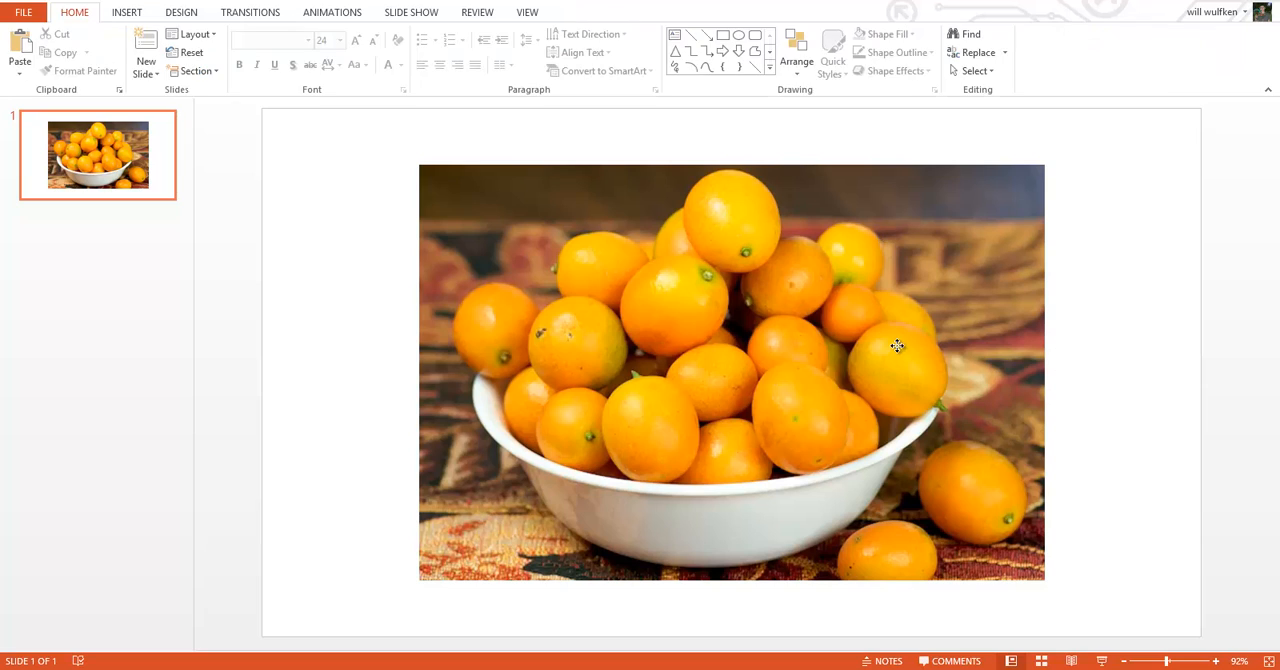
click(896, 346)
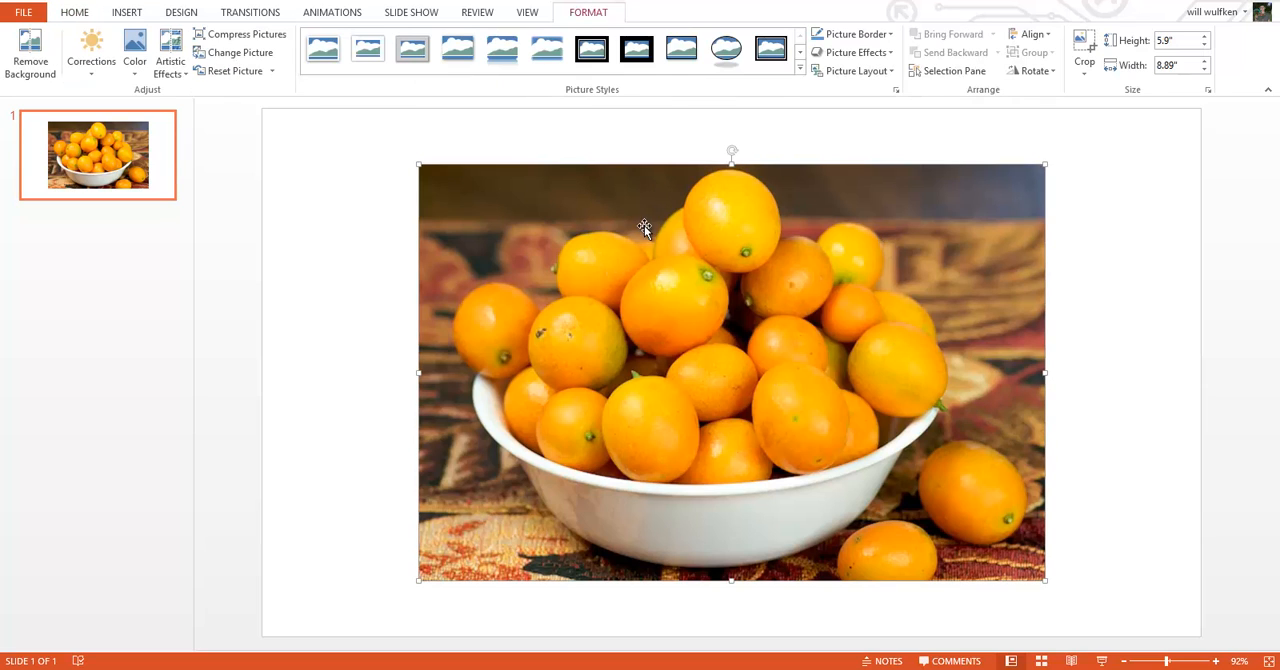
click(322, 50)
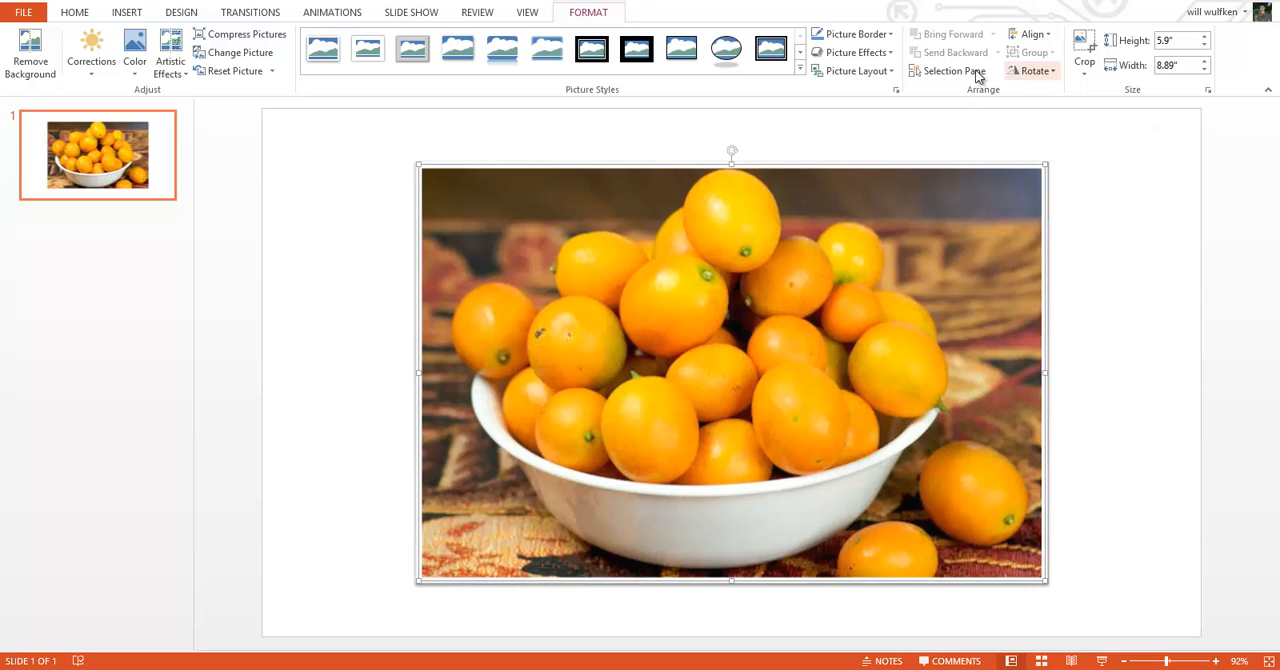
- Crop the oranges photo to a Trapezoid via Crop to Shape
click(1084, 50)
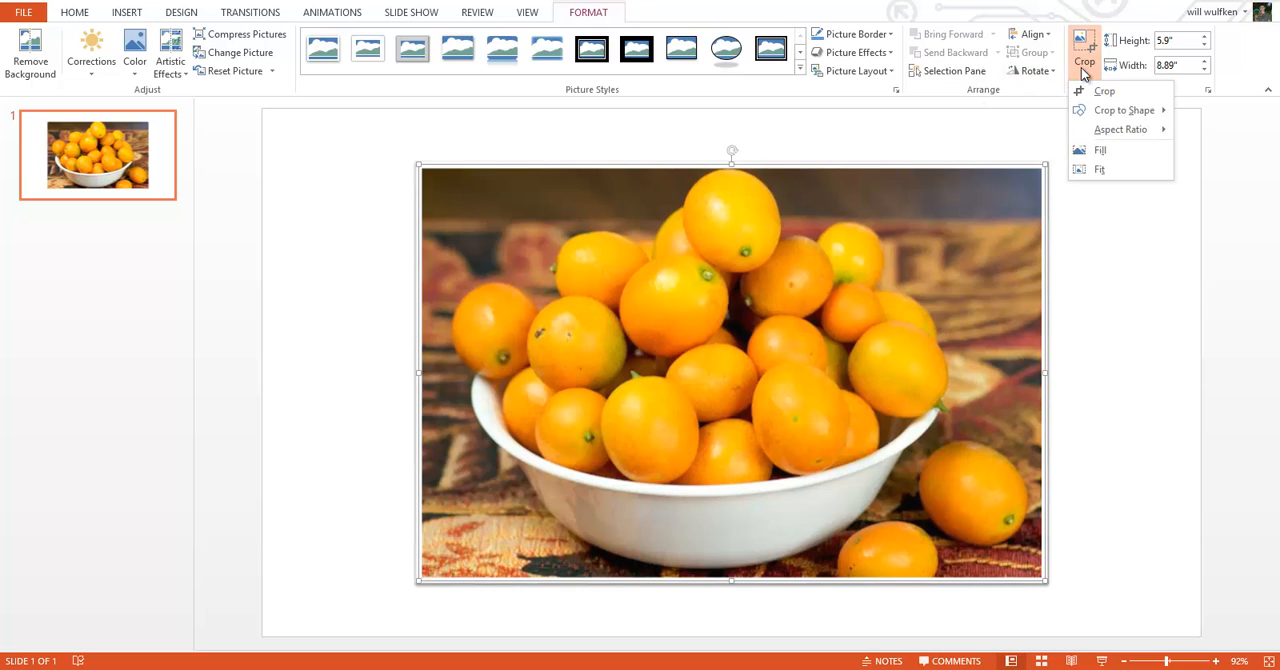
click(1124, 110)
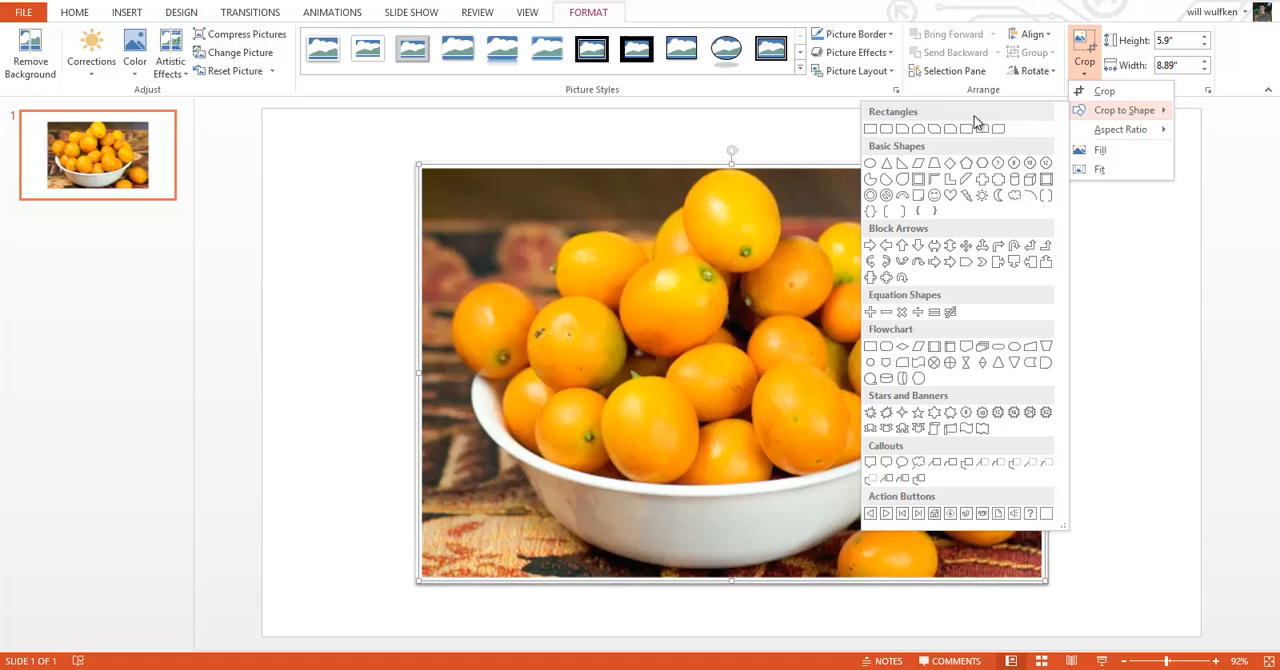
mouse_move(916, 180)
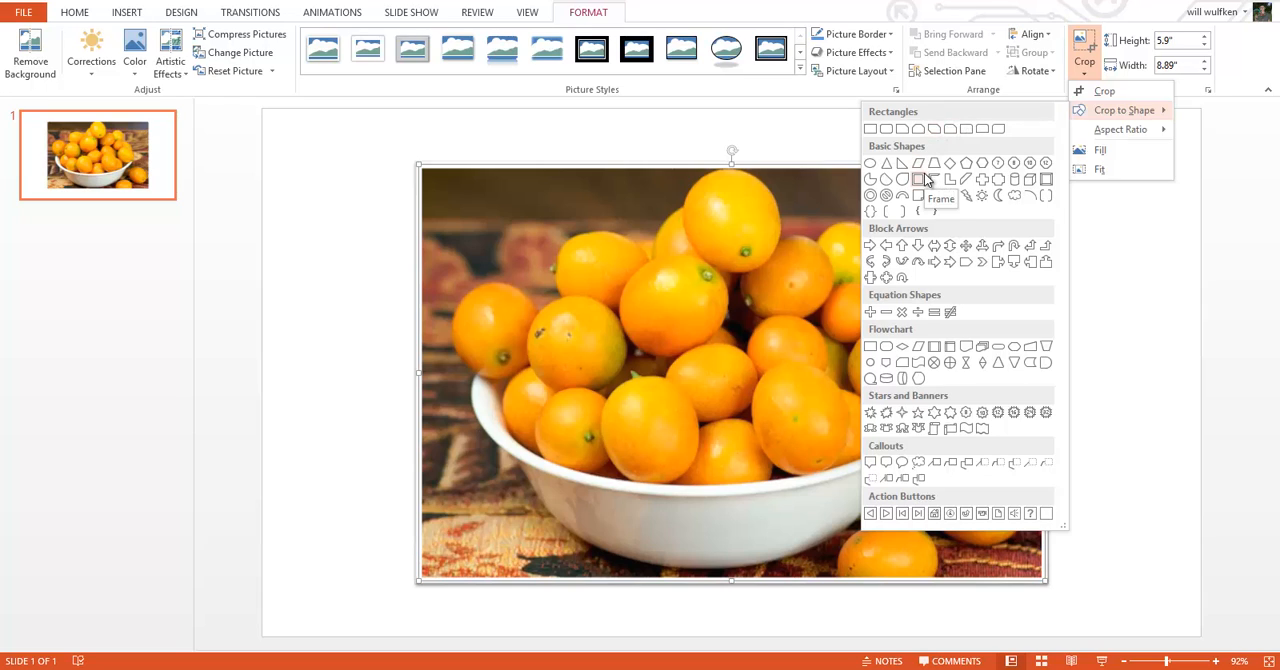
mouse_move(932, 164)
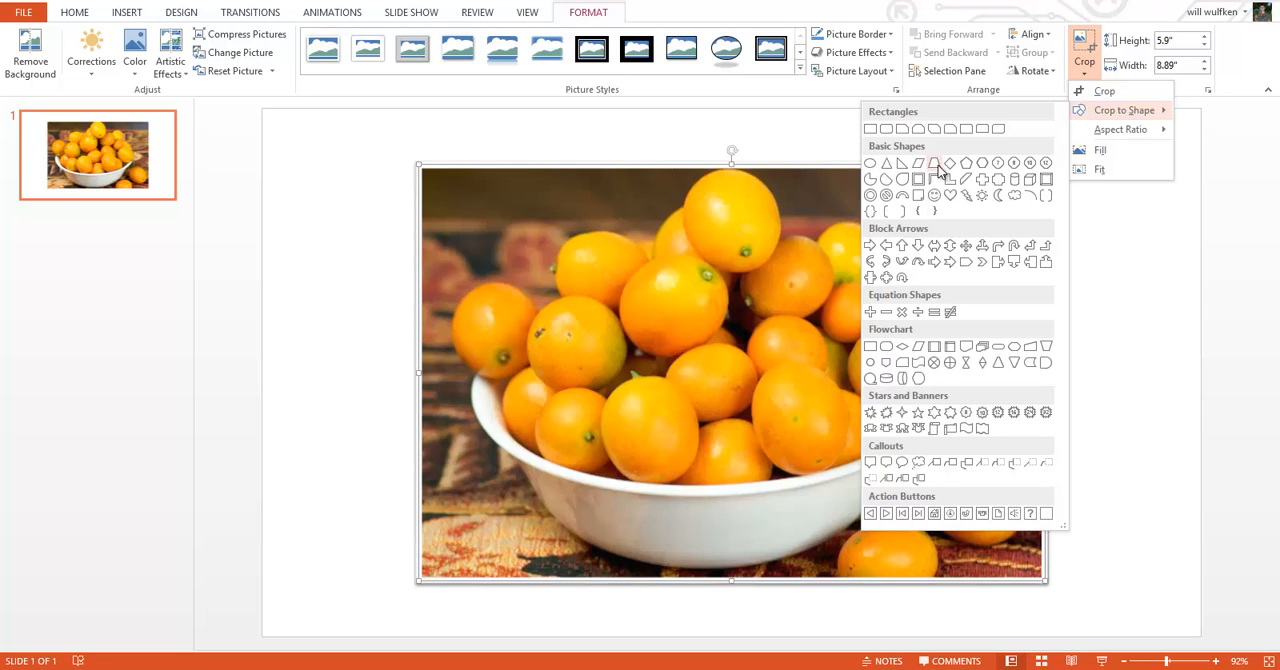
click(936, 164)
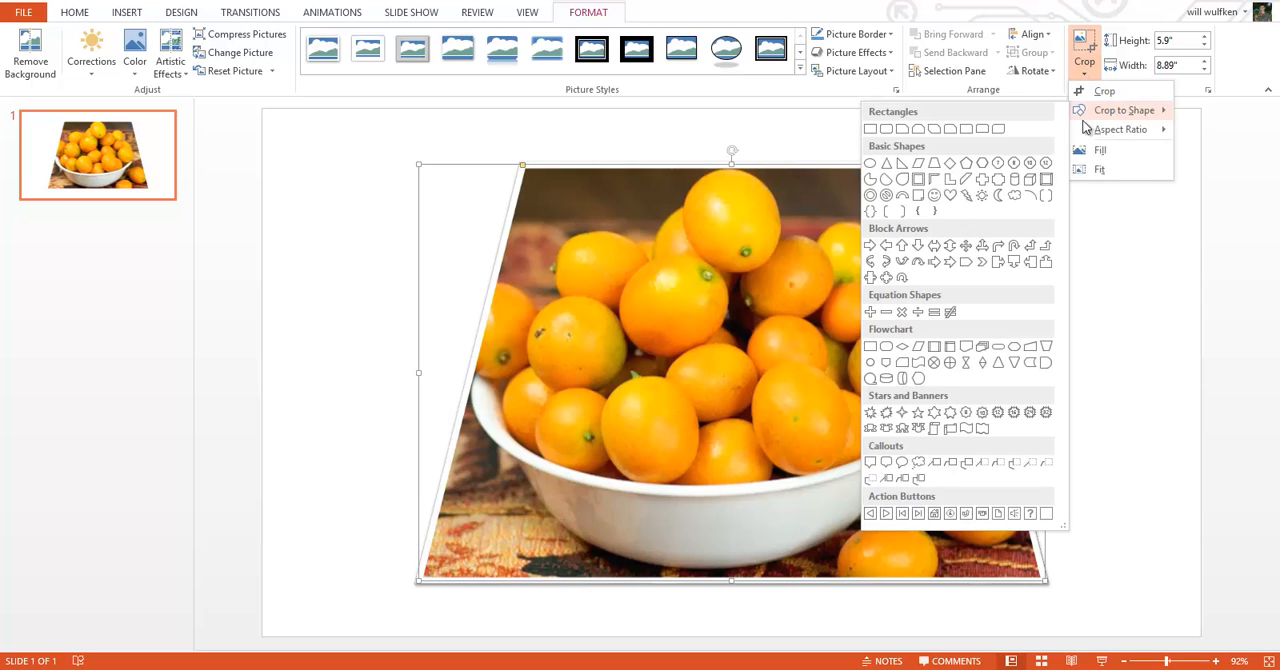
mouse_move(934, 164)
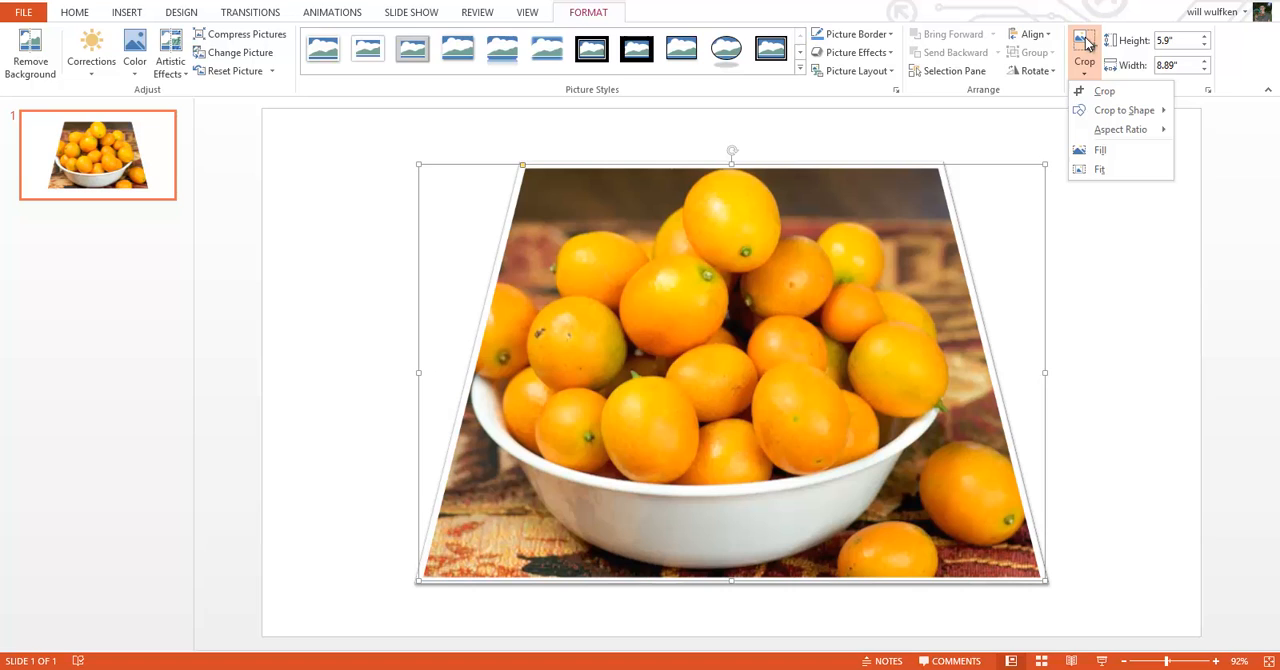
click(1084, 48)
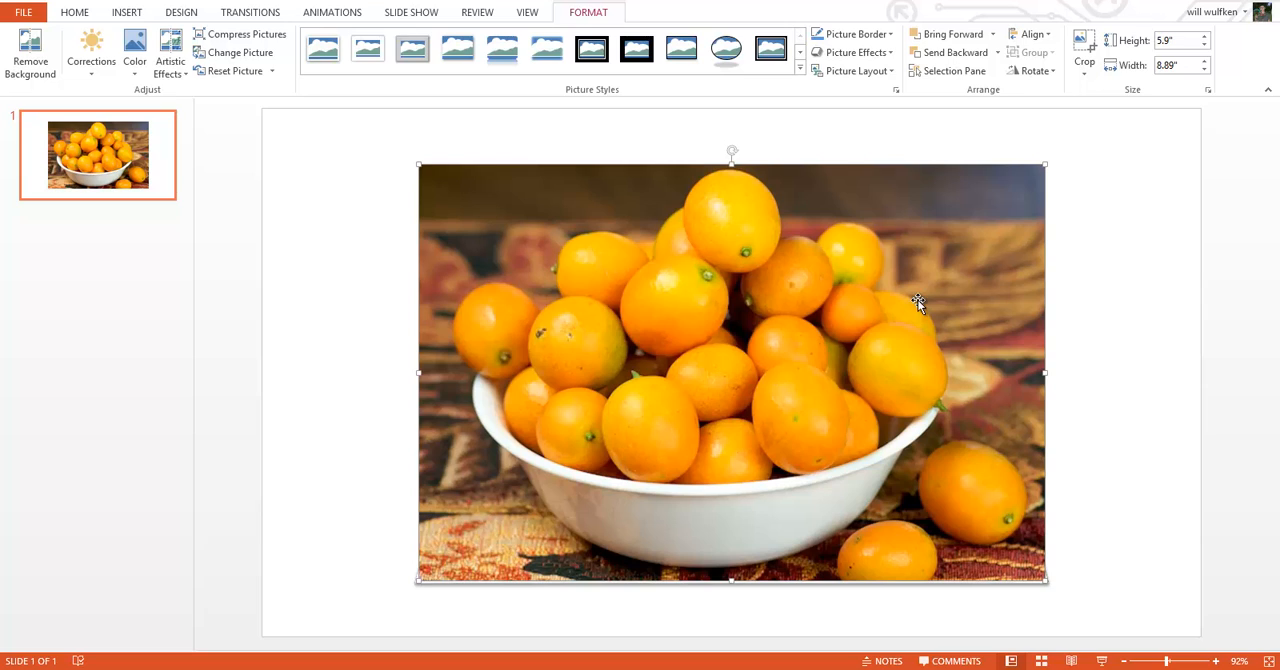
mouse_move(918, 308)
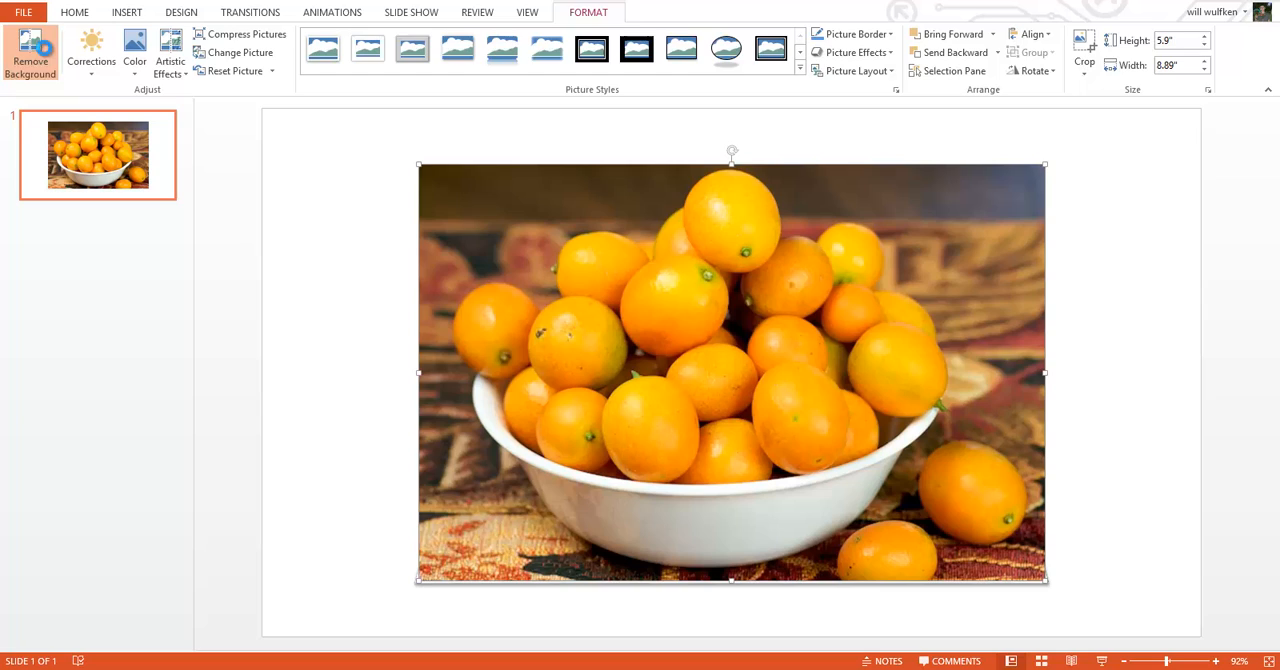
- Remove the top copy's background, fitting the kept area to the bowl, and keep the changes
click(30, 56)
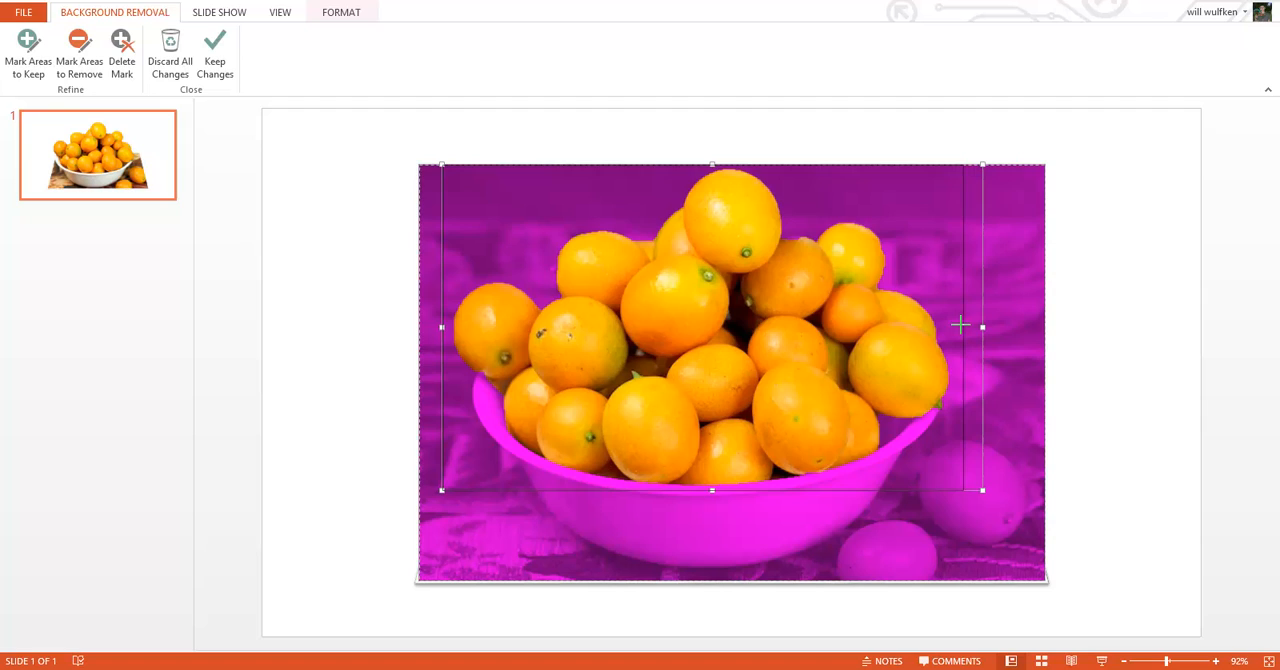
drag(980, 324, 954, 324)
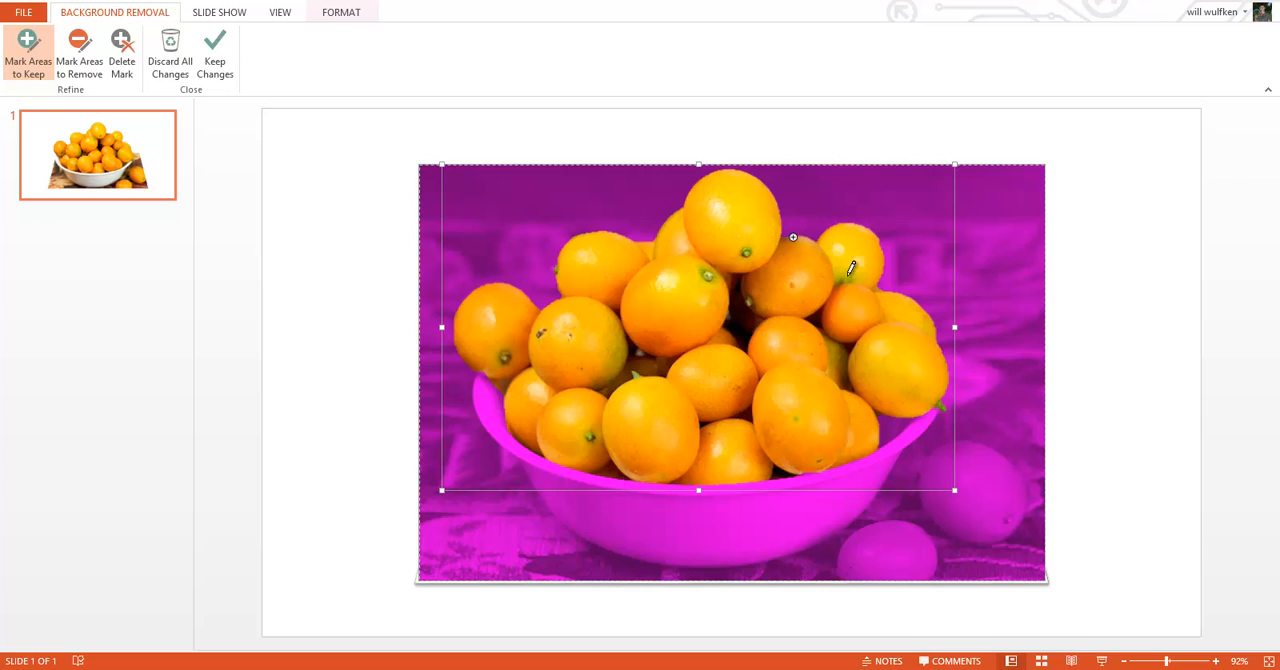
mouse_move(742, 208)
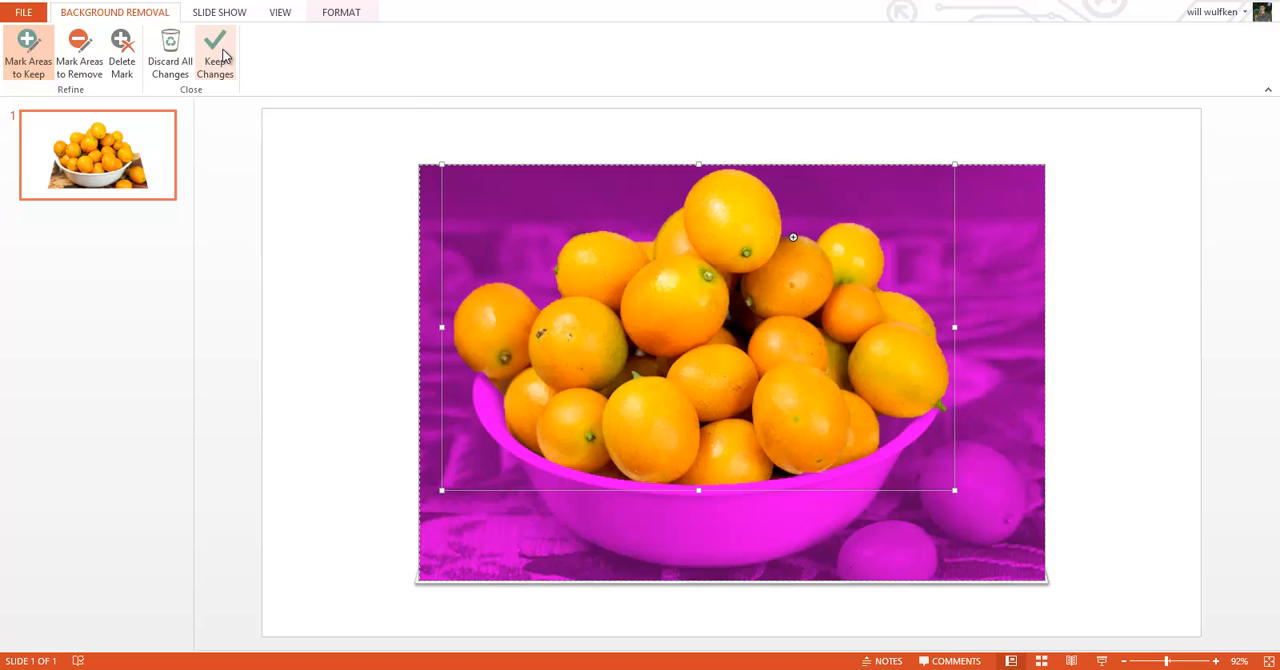
click(216, 56)
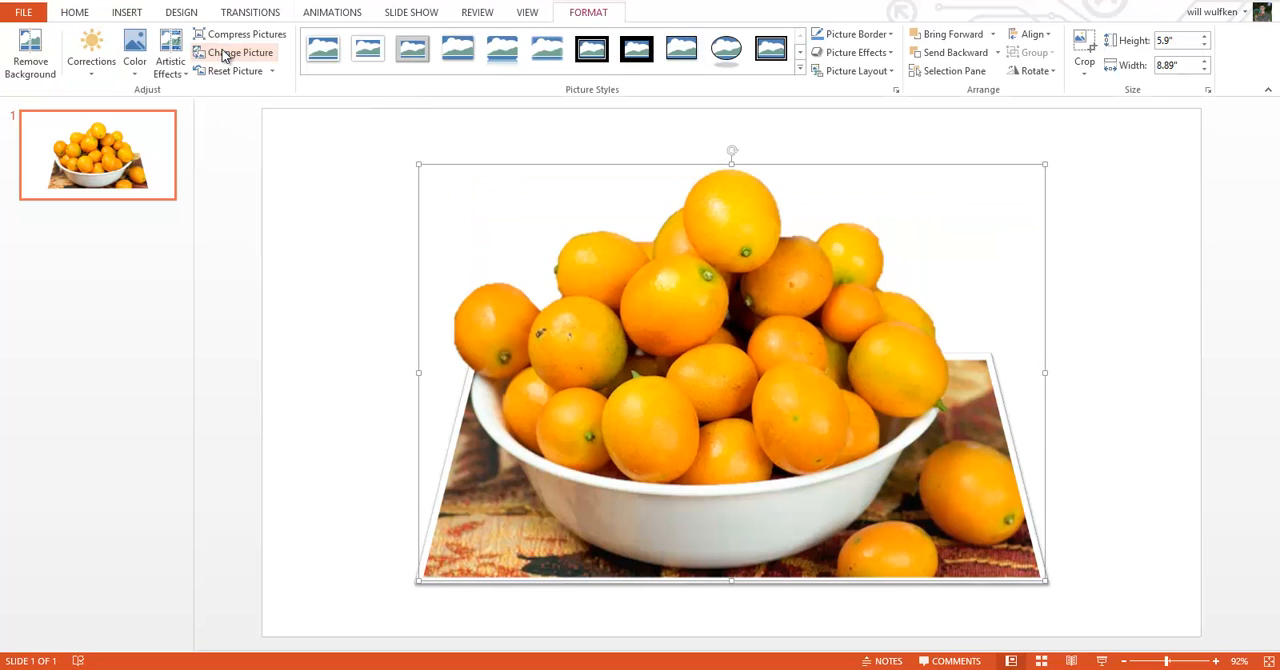
- Deselect the cut-out and reopen the Oranges folder through Insert Pictures
click(74, 12)
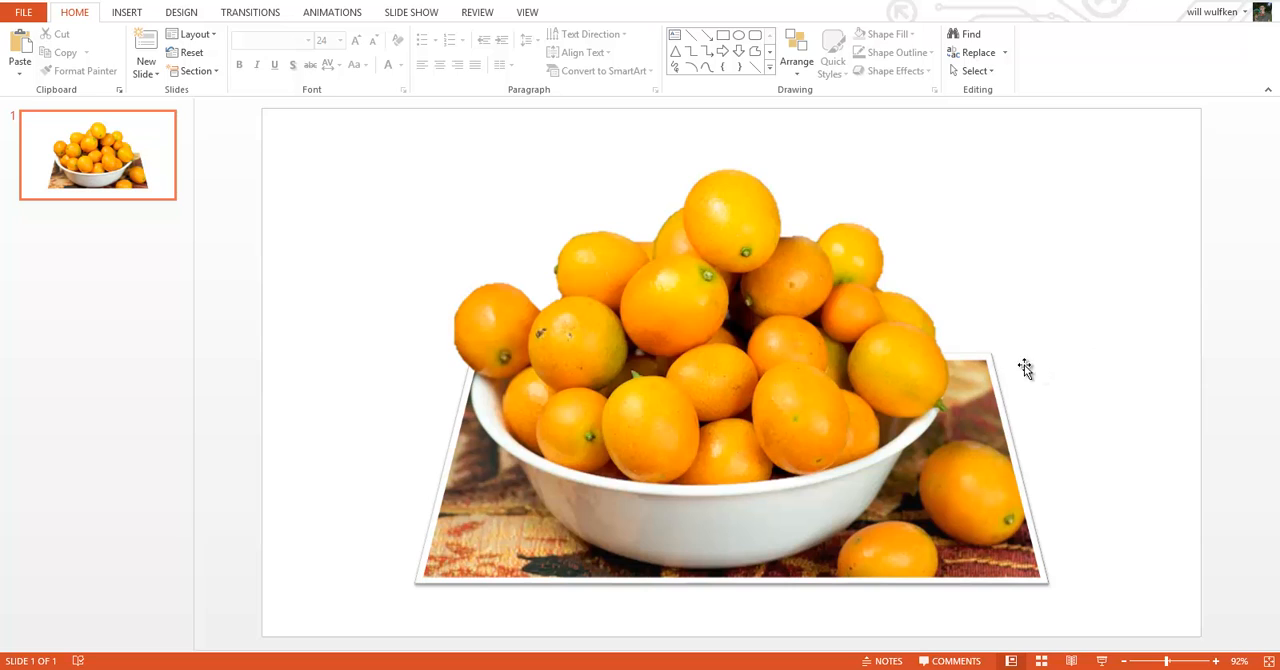
mouse_move(788, 226)
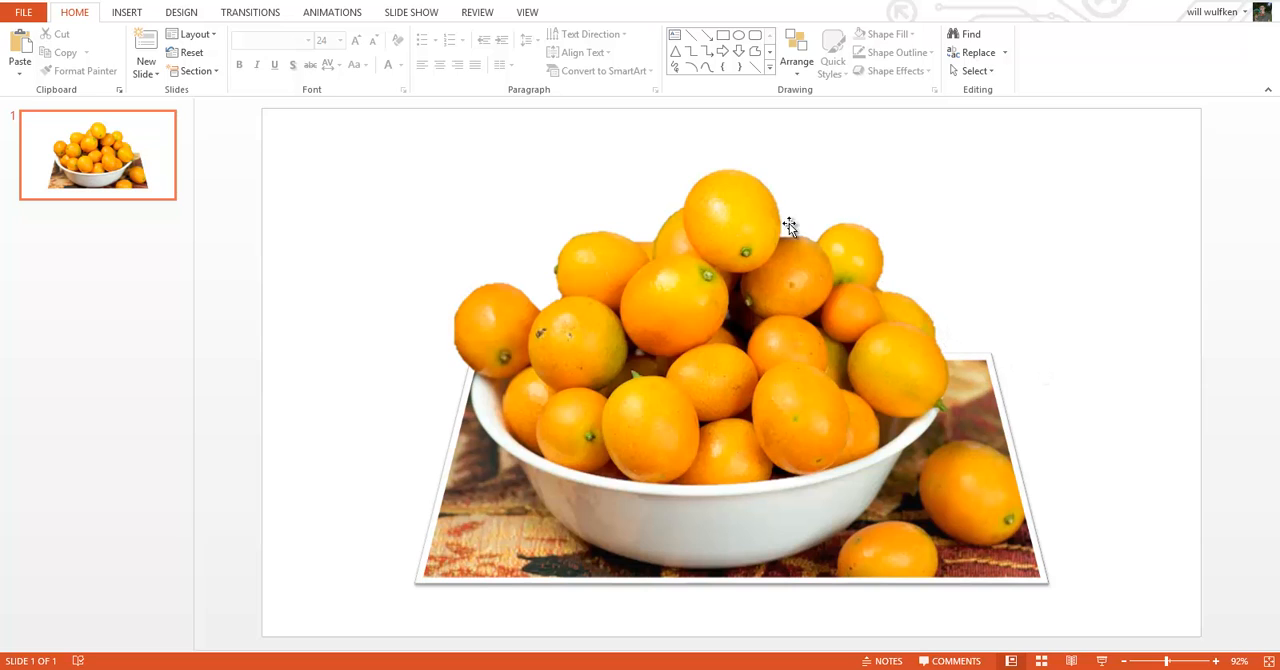
mouse_move(684, 288)
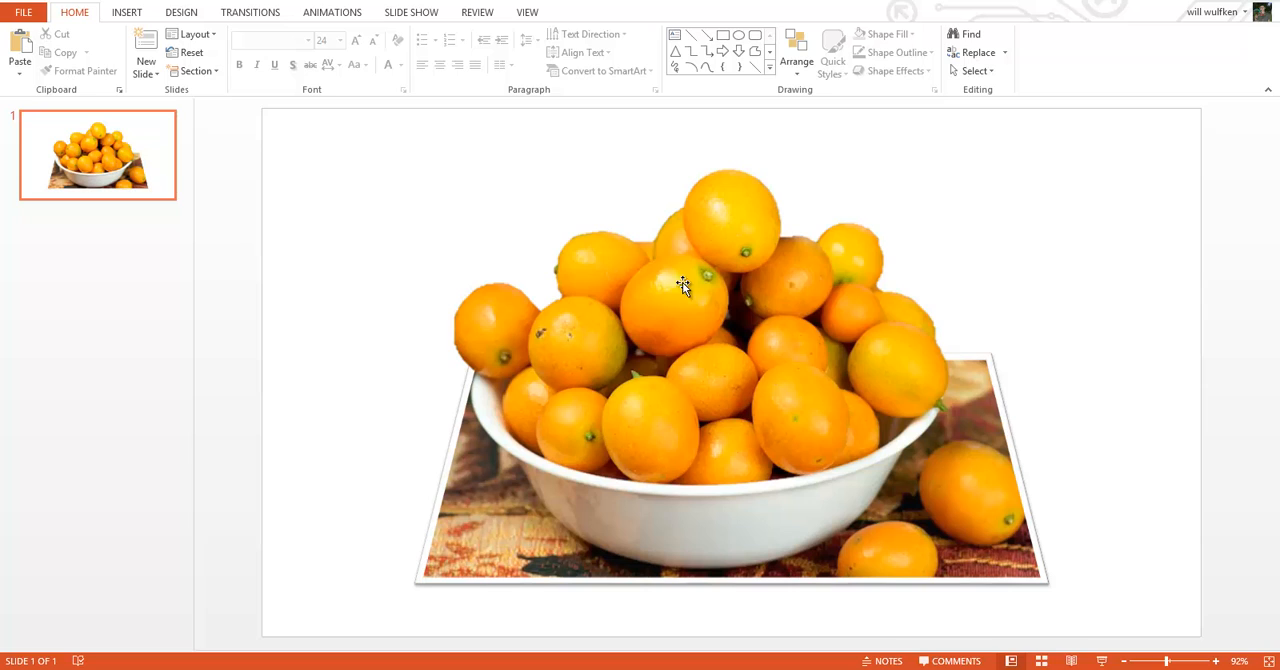
mouse_move(812, 442)
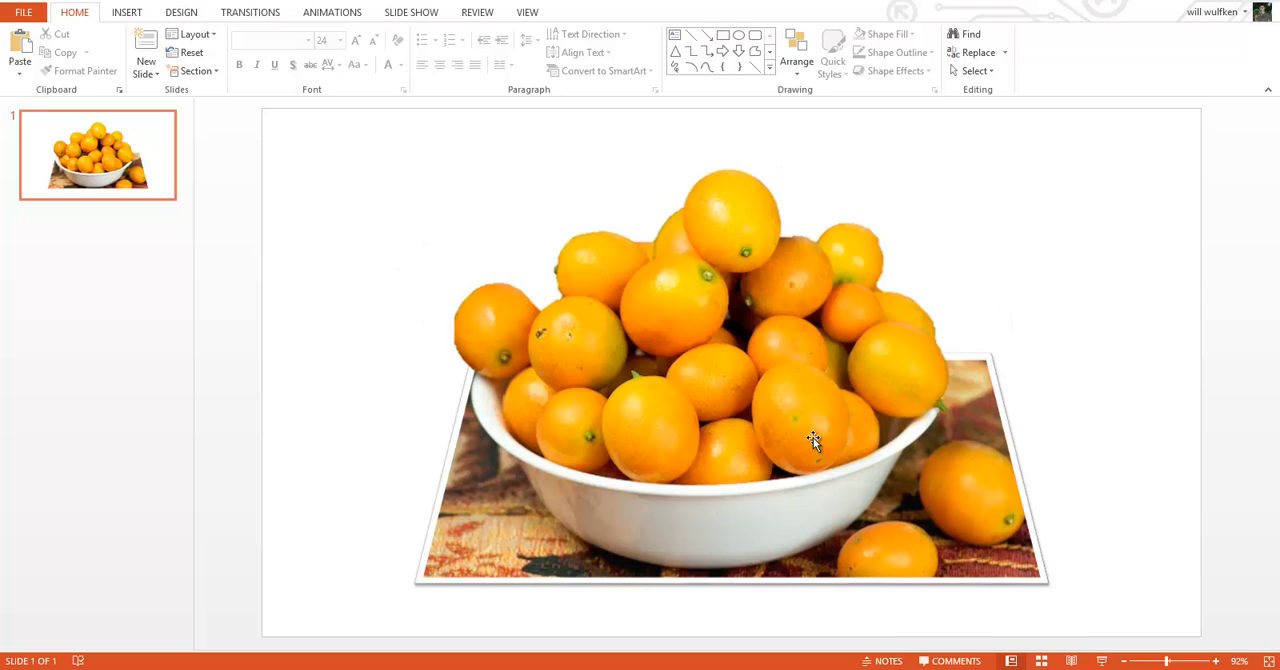
mouse_move(876, 548)
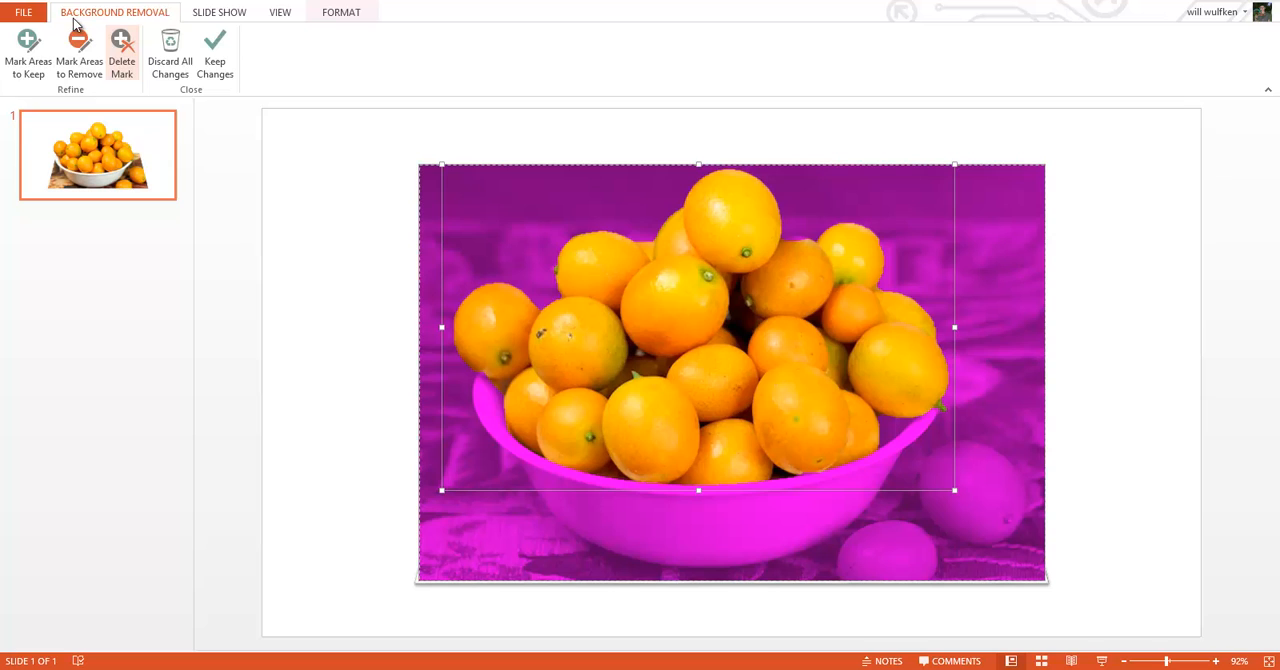
click(216, 56)
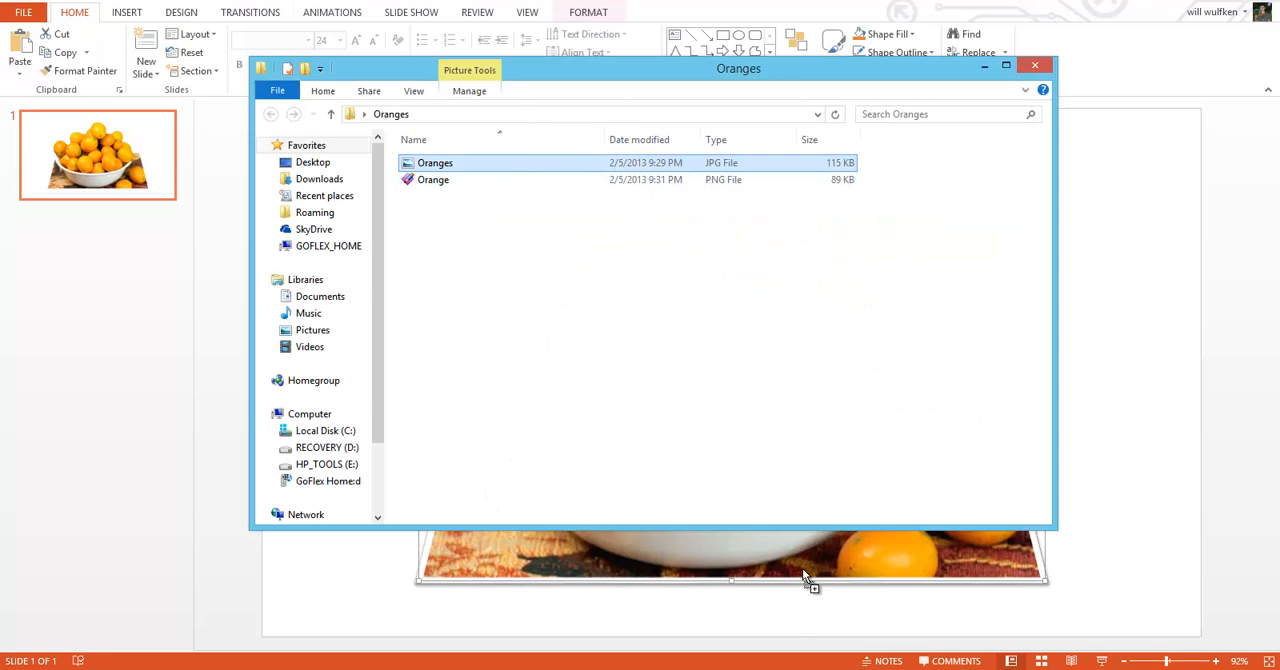
- Insert another Oranges copy and remove its background down to the lone orange, keeping the cut-out
double_click(436, 162)
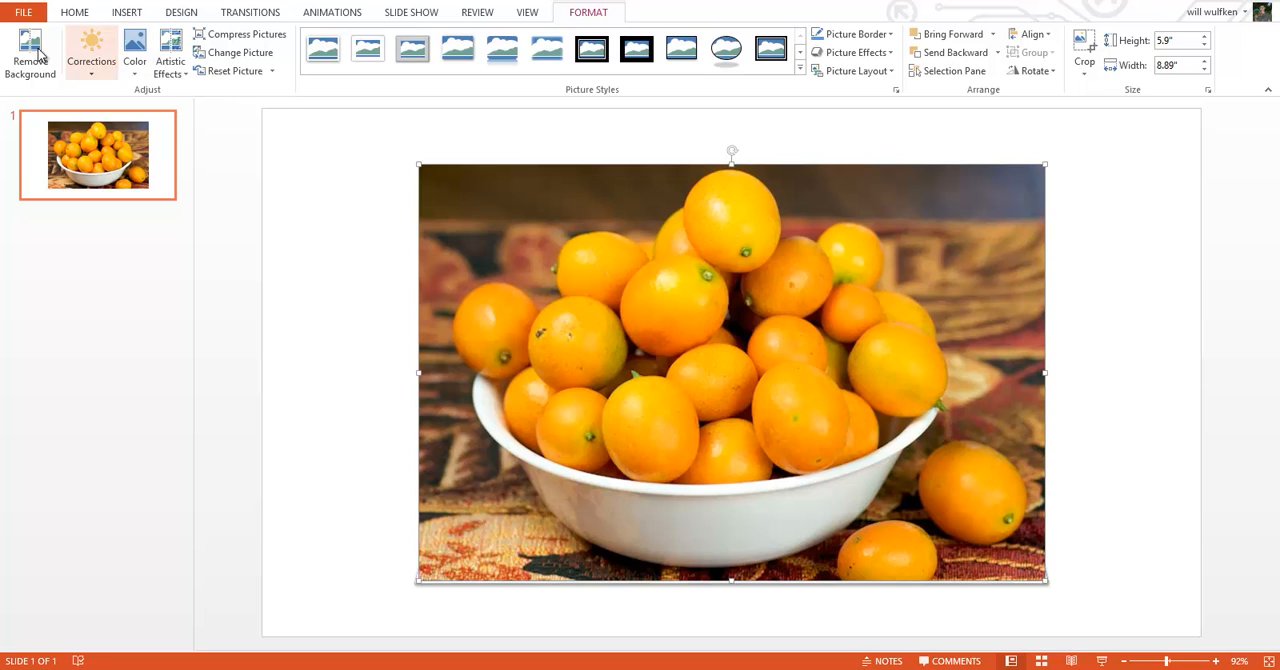
click(30, 56)
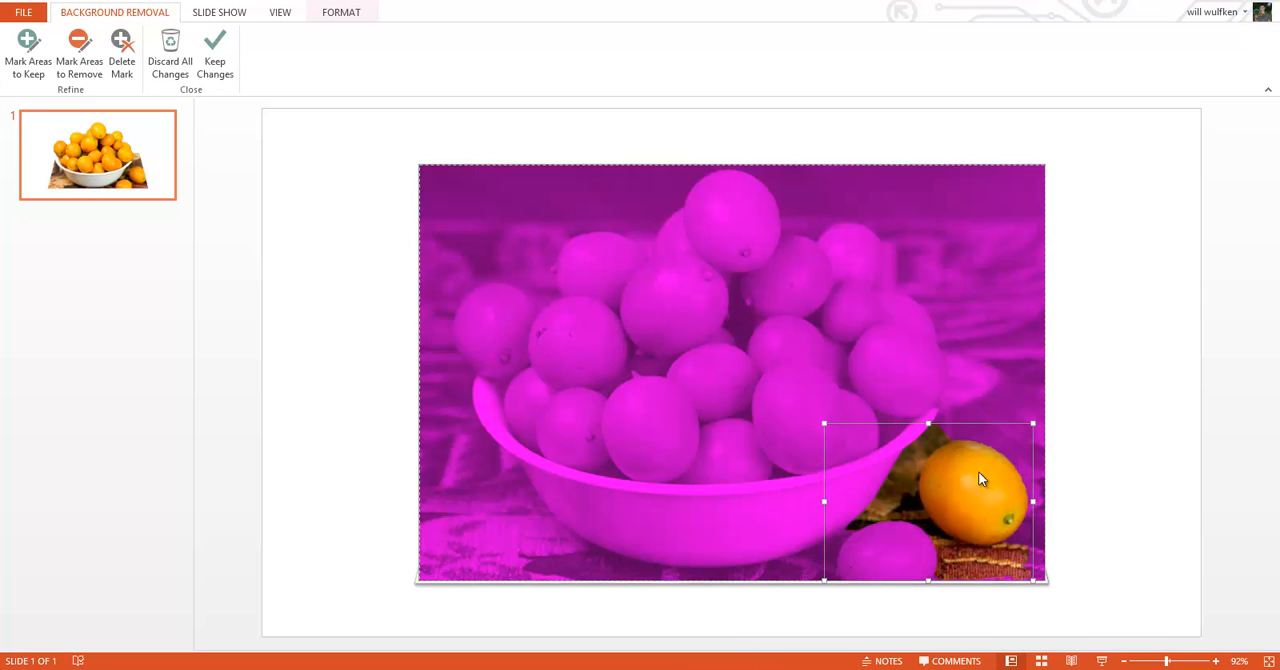
click(900, 540)
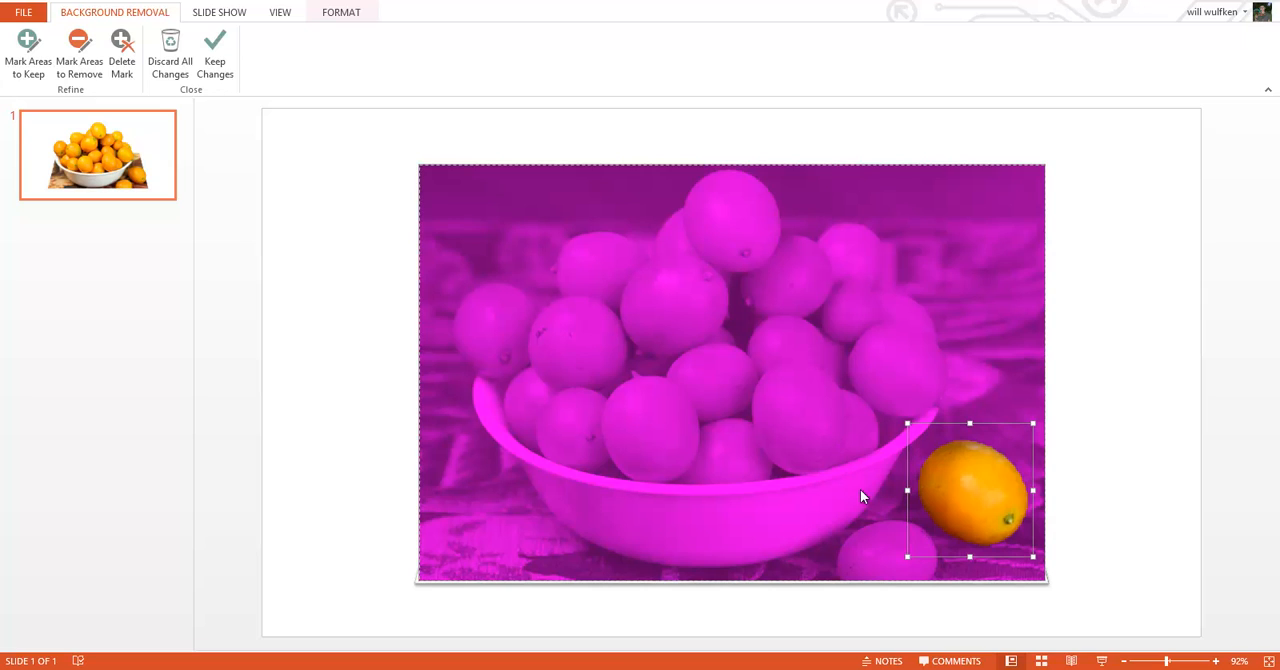
click(216, 50)
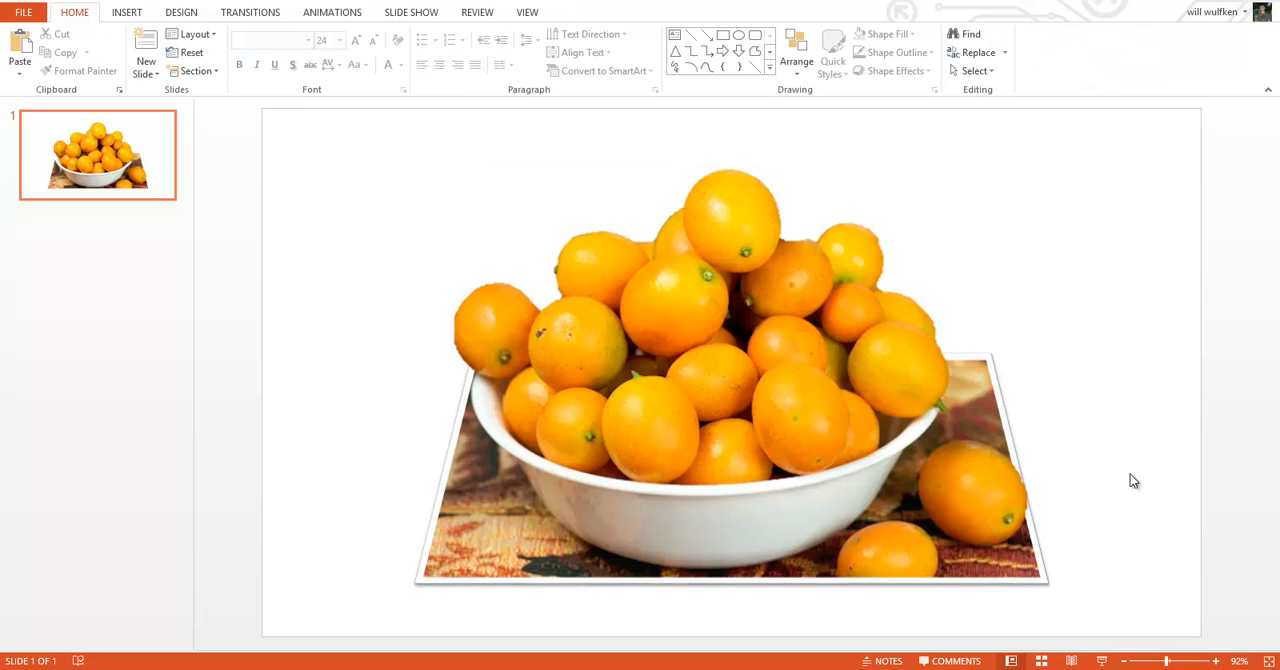
mouse_move(916, 246)
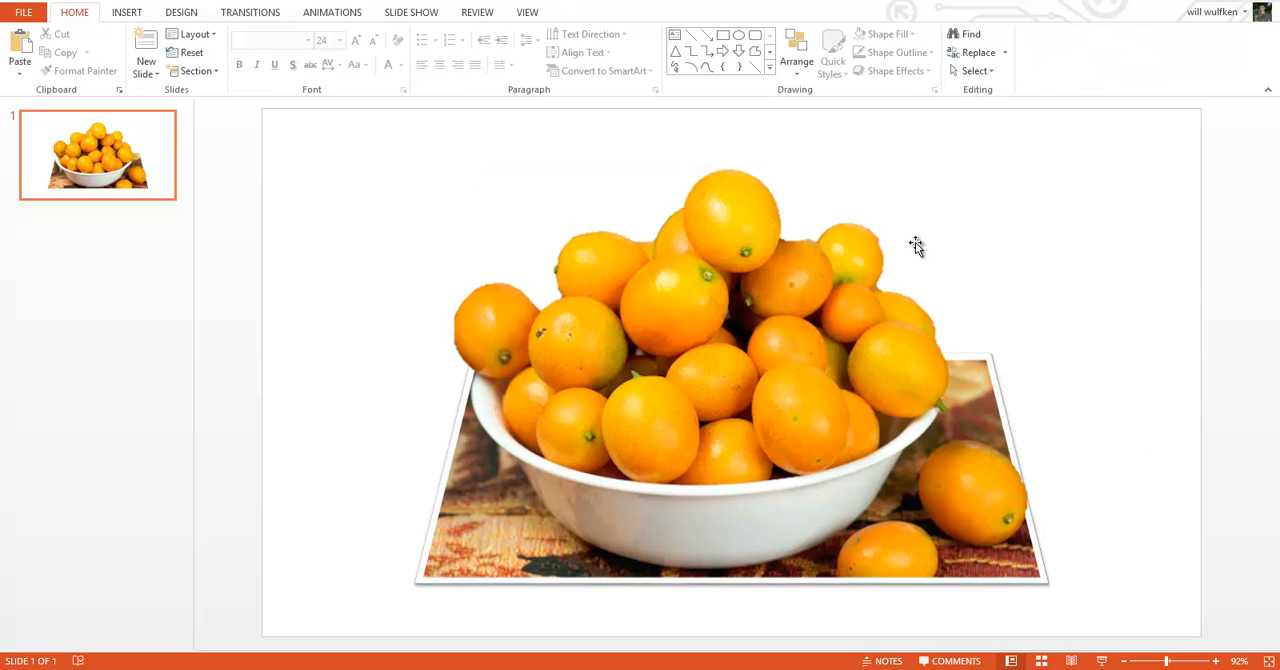
mouse_move(790, 238)
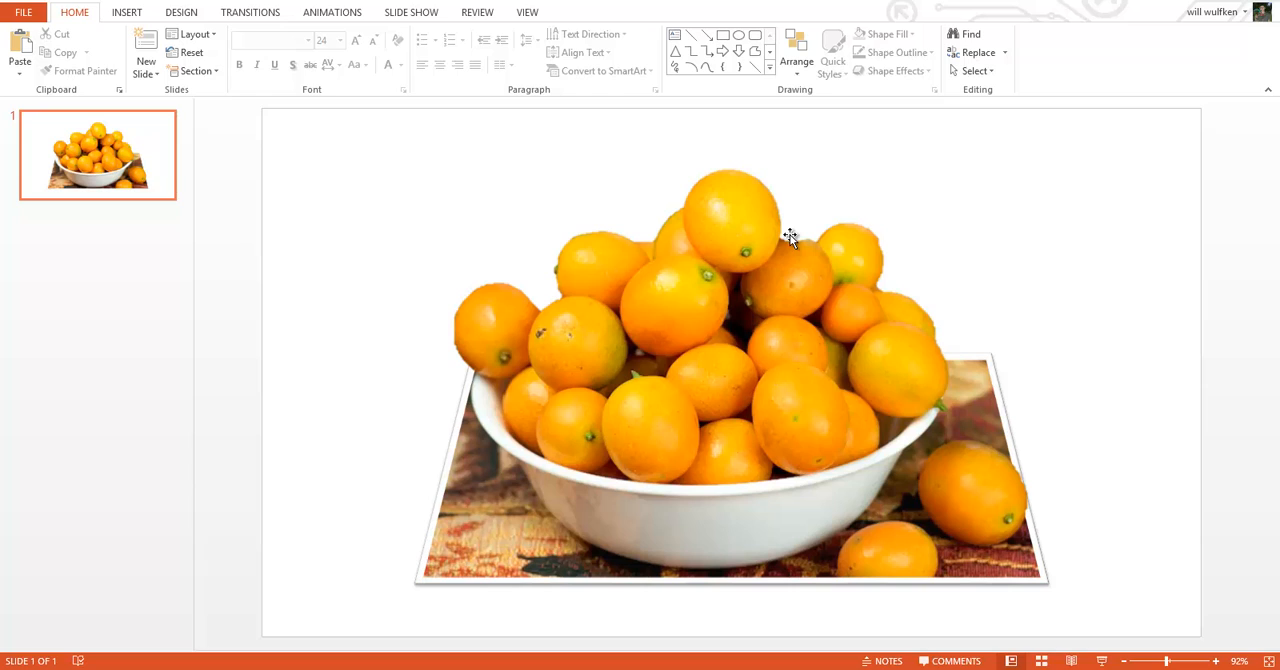
mouse_move(214, 576)
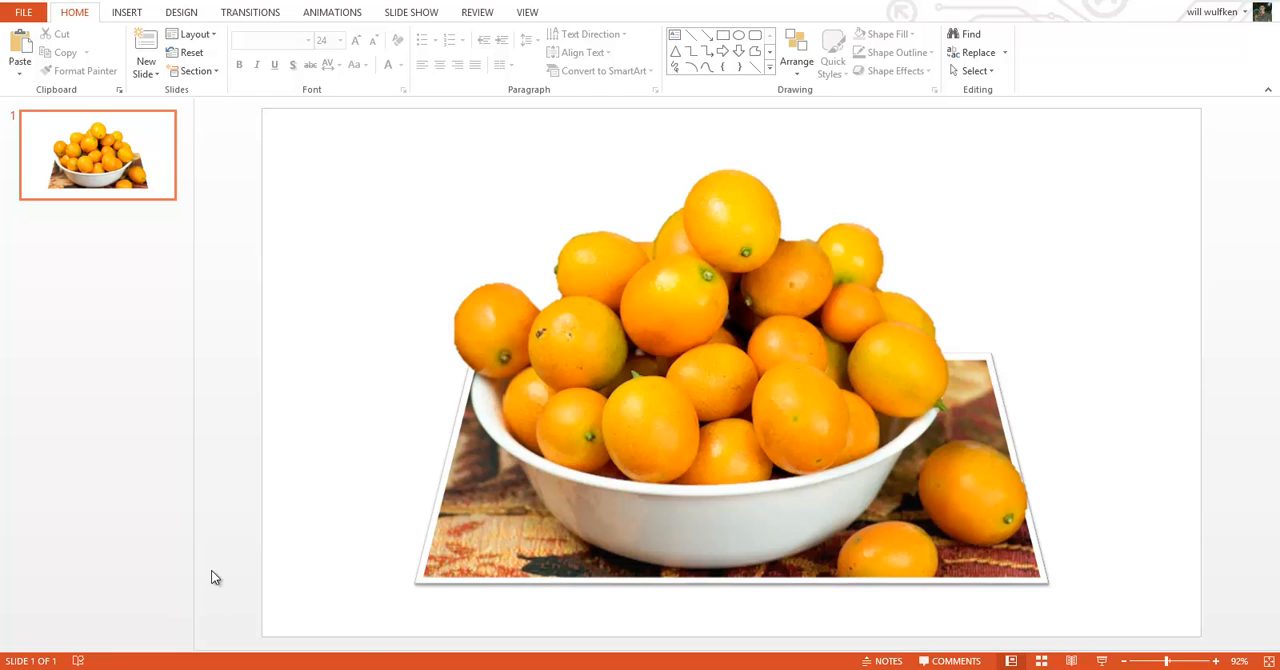